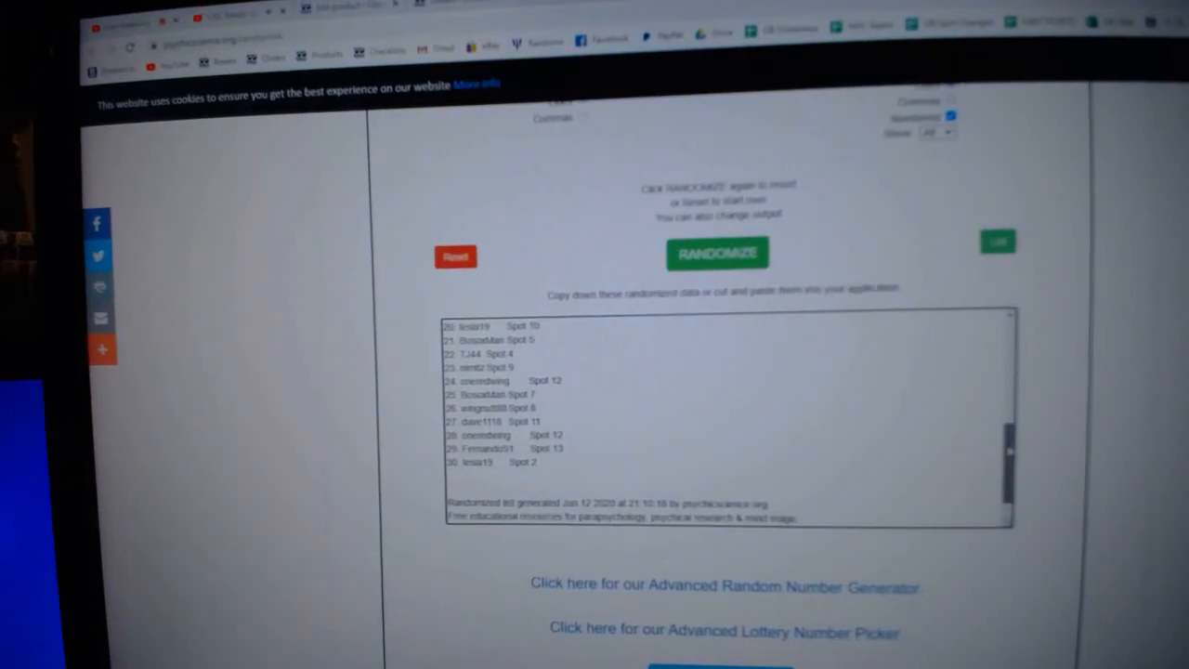
Re-randomize the names list so a fresh ordering with a new timestamp fills the output box
left_click(717, 252)
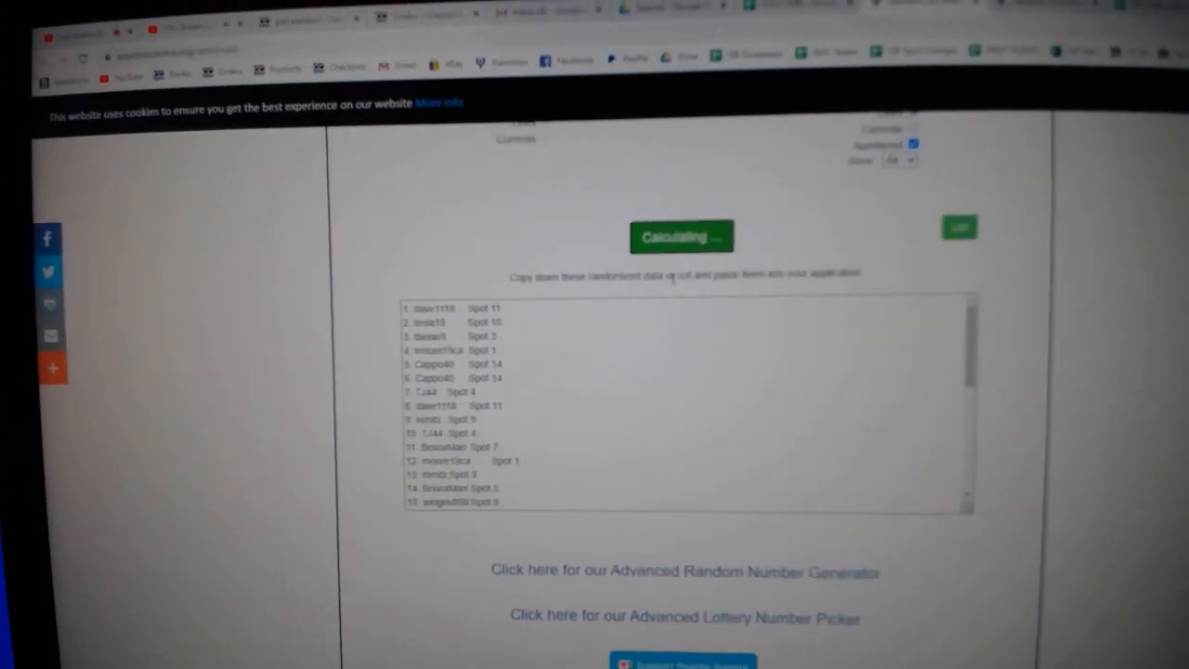
left_click(682, 236)
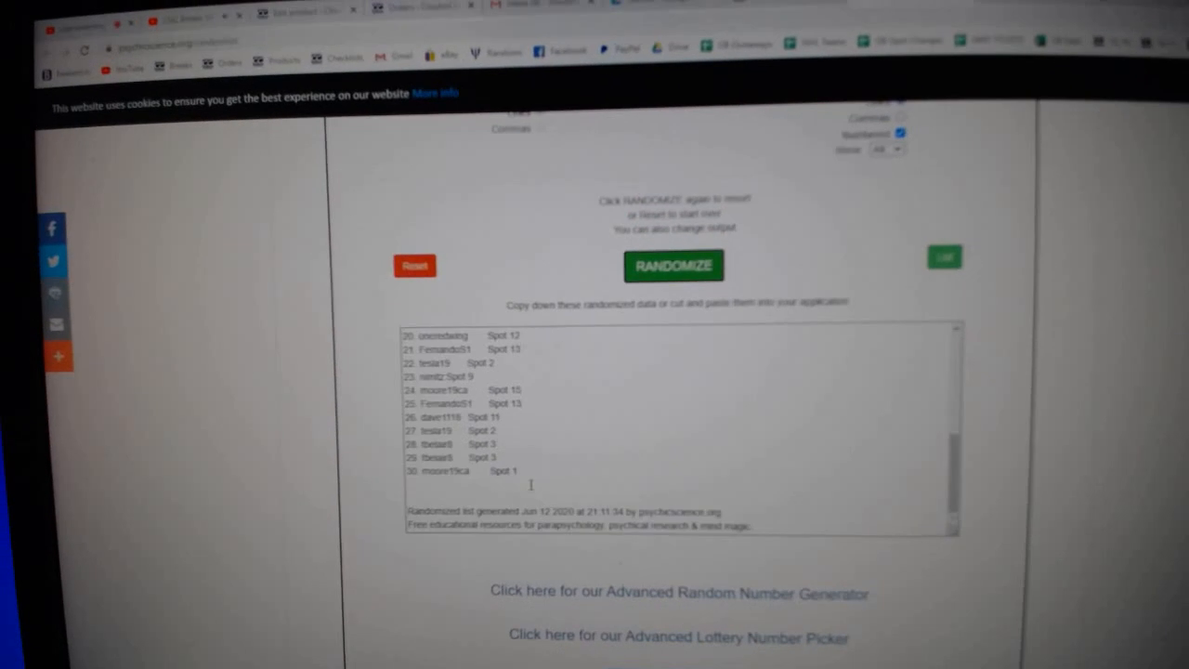